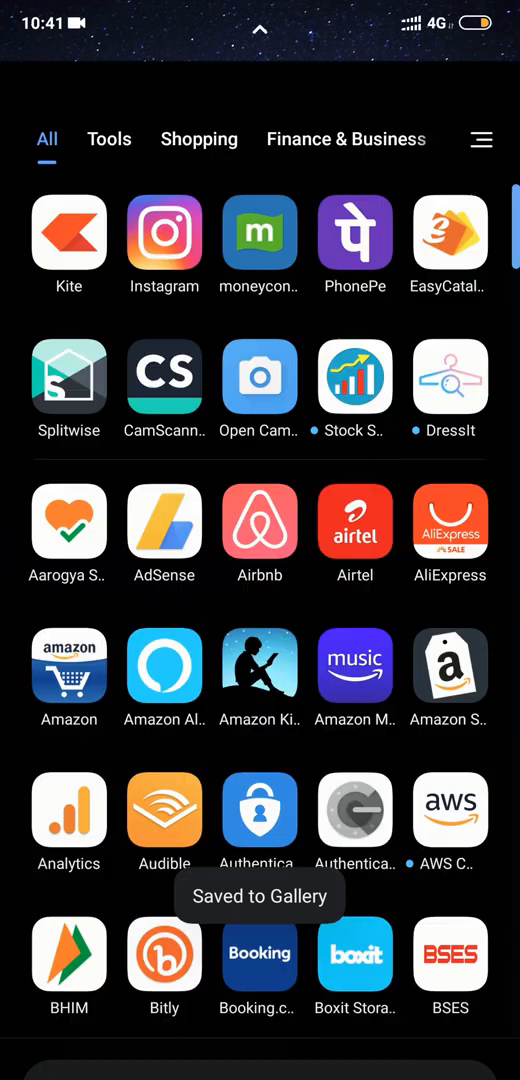
- Search the app drawer for "ca" so CamScanner appears among matching apps
text(ca)
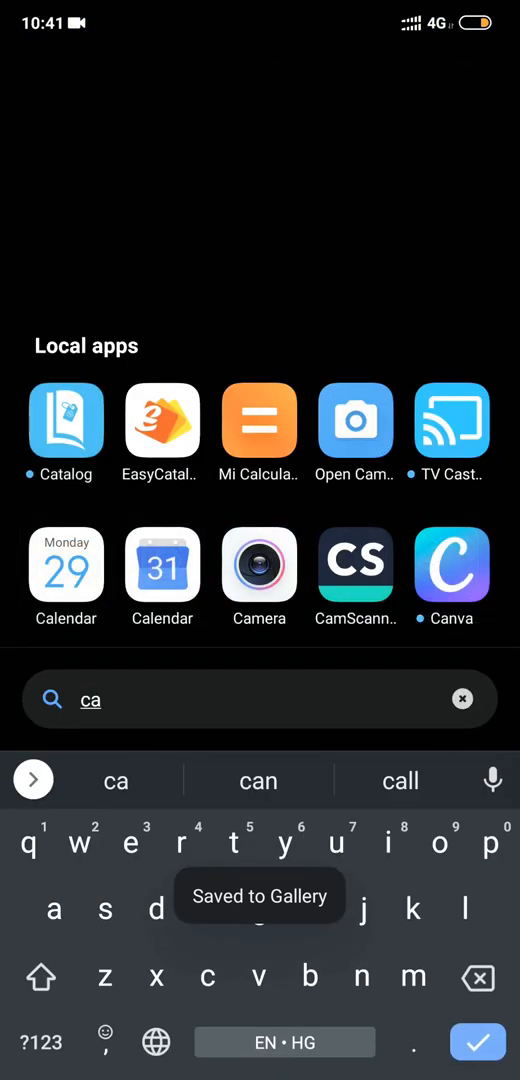
- Launch CamScanner from the search results and begin a selection on College Notes
click(356, 562)
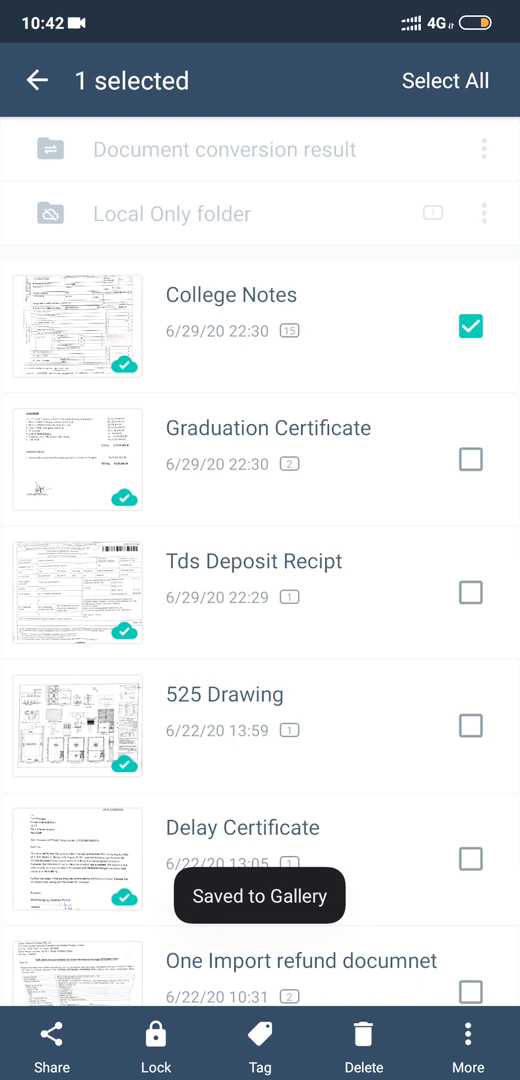
- Select all 176 documents and bring up the More actions menu (Merge, Upload, Move, Copy)
click(444, 80)
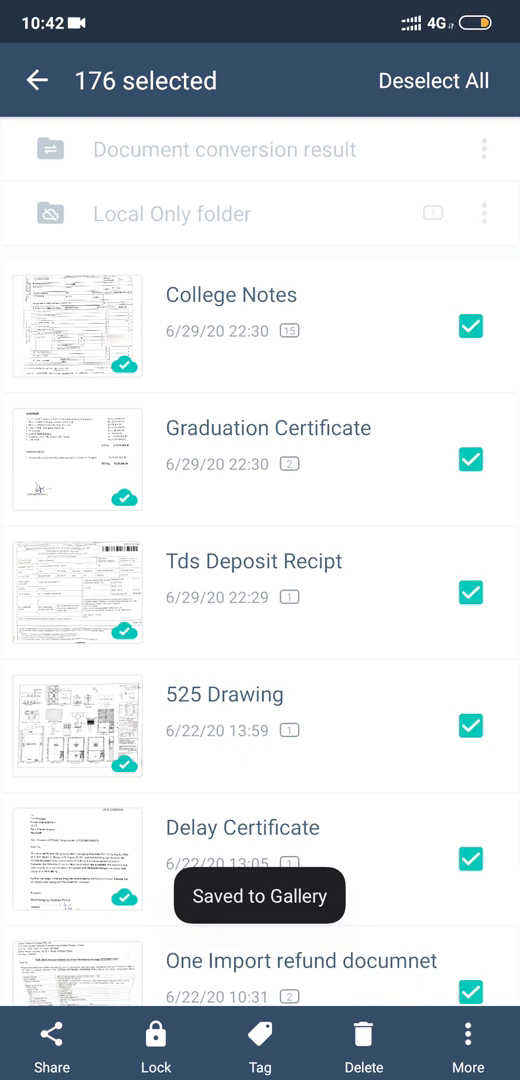
click(468, 1044)
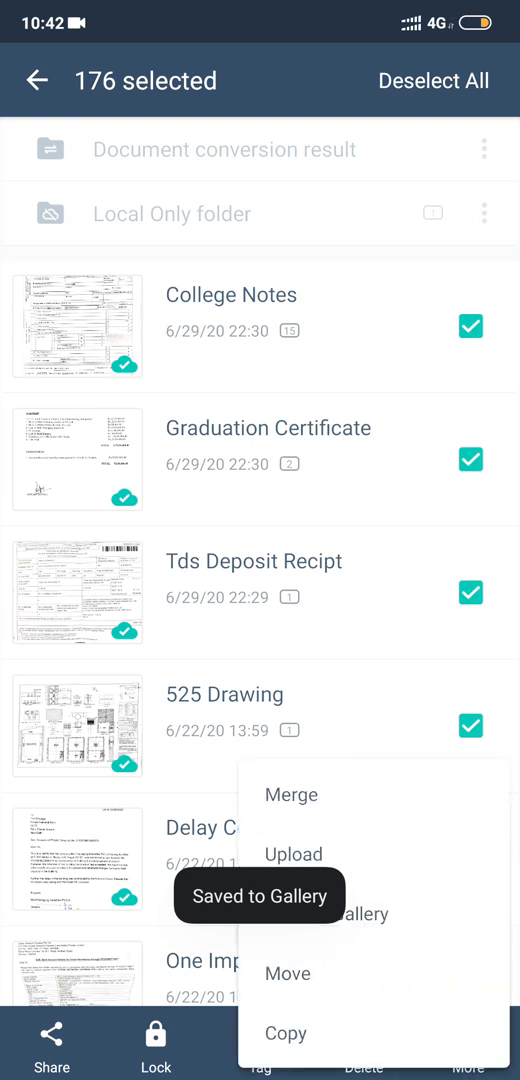